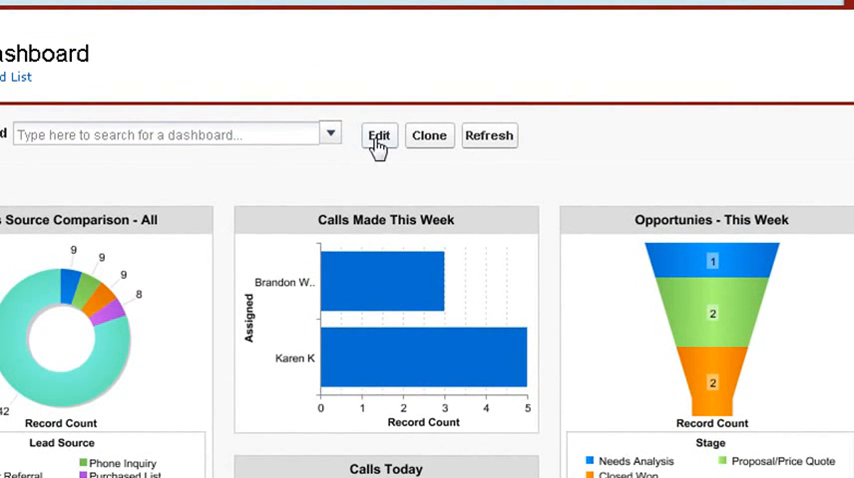
# Step: Briefly enter the My Dashboard editor, then leave it without saving changes
pyautogui.click(378, 136)
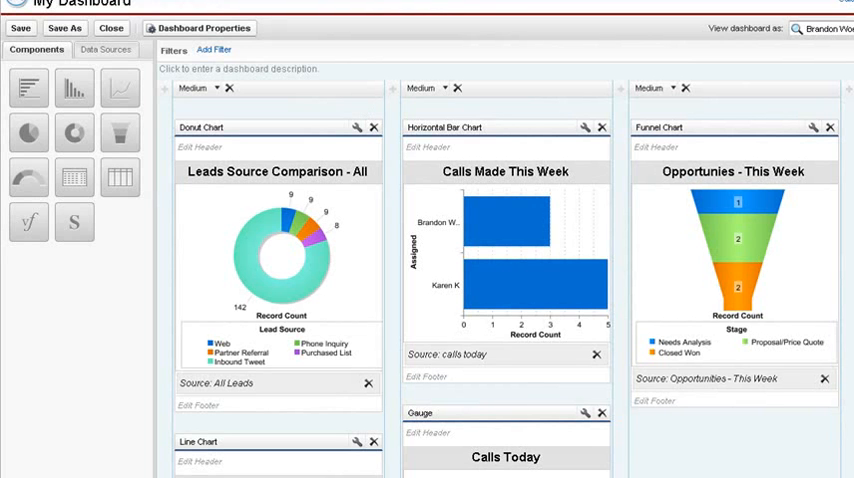
pyautogui.click(112, 28)
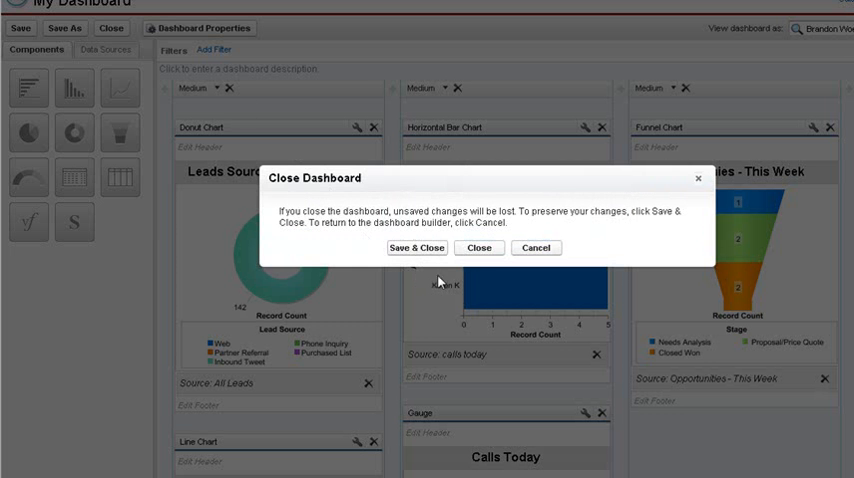
pyautogui.click(478, 248)
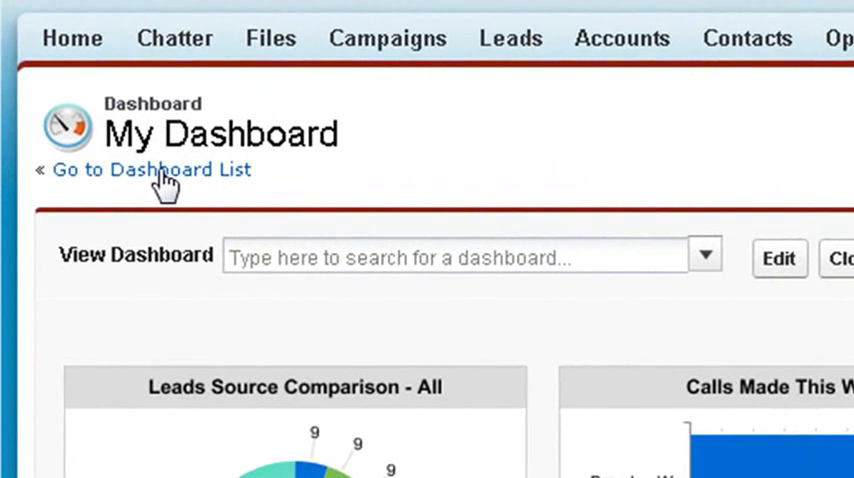
pyautogui.moveTo(164, 196)
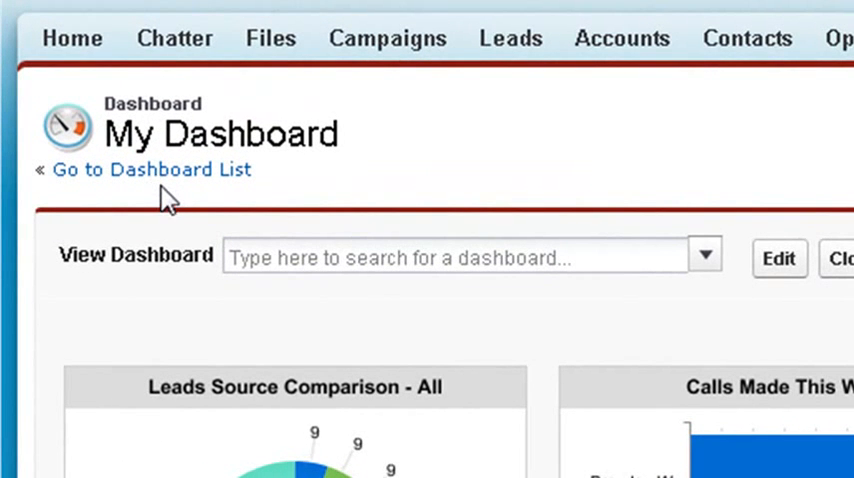
# Step: Create a new dashboard from the Dashboard List and drop a Gauge into its first column
pyautogui.click(152, 168)
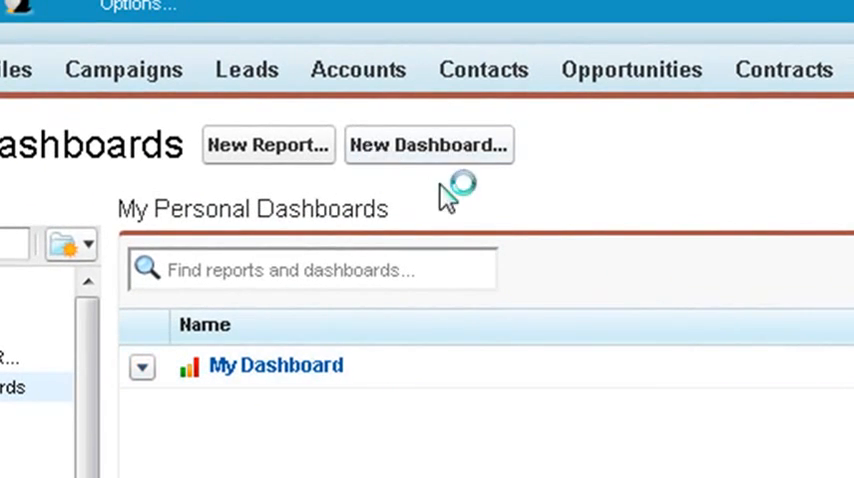
pyautogui.click(428, 144)
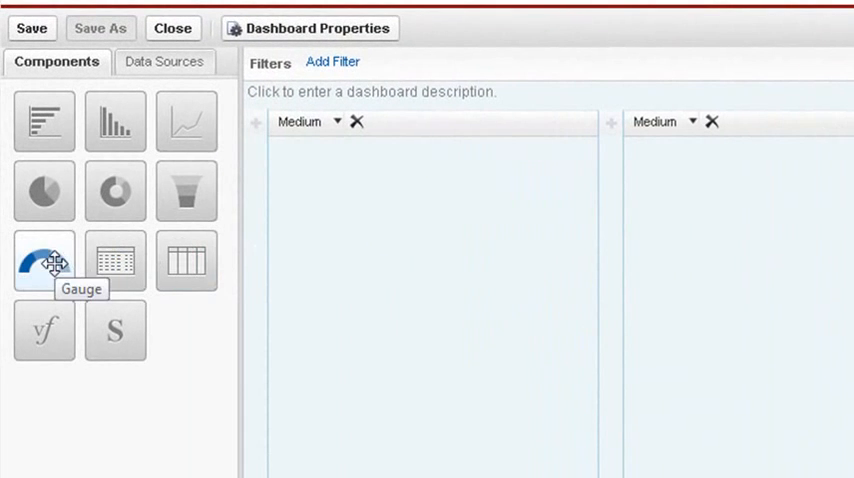
pyautogui.moveTo(44, 260); pyautogui.dragTo(432, 300)
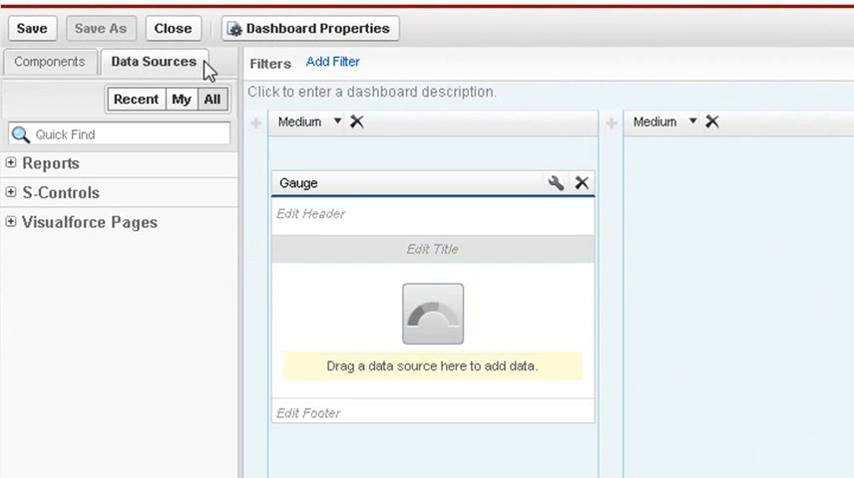
# Step: Search the Data Sources for 'leads crea' to find the All Leads Created Today report
pyautogui.click(118, 132)
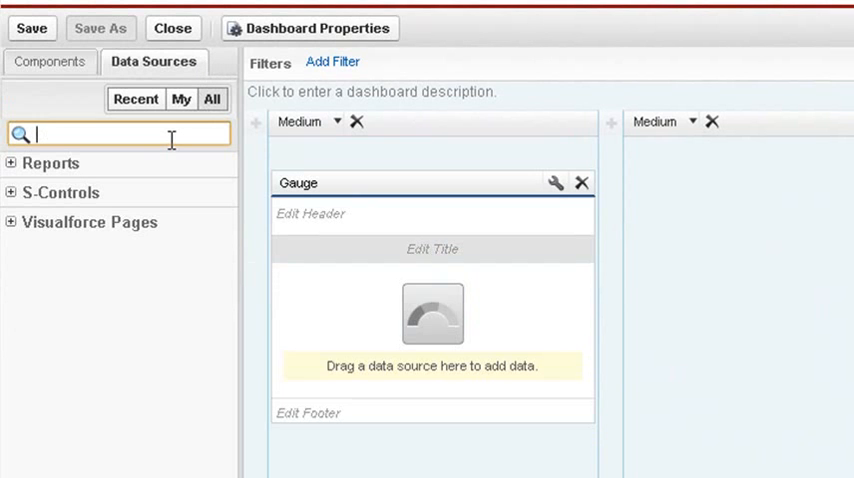
pyautogui.write('leads created')
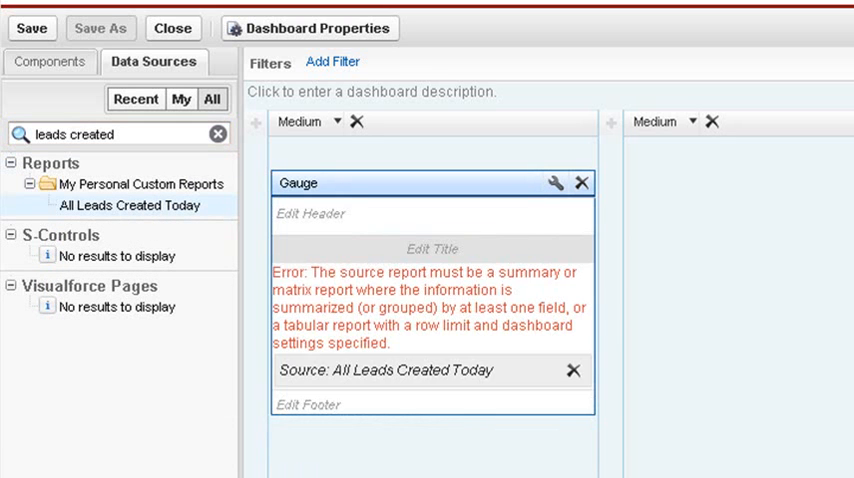
pyautogui.moveTo(848, 218)
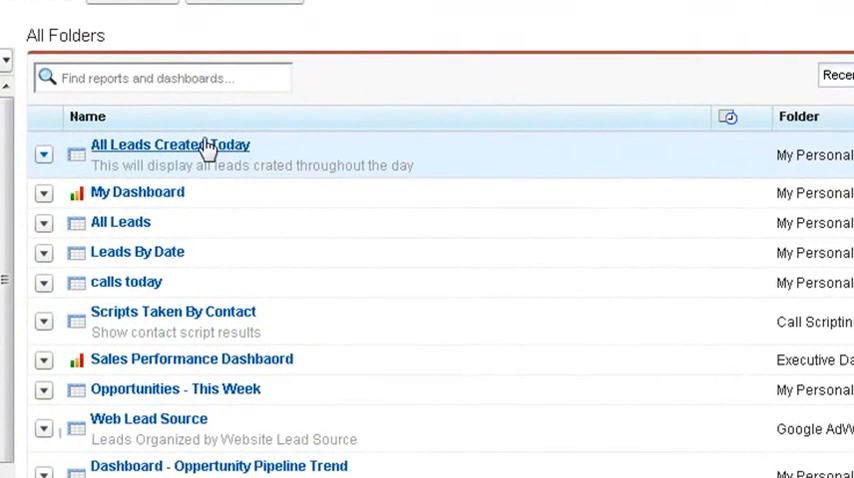
# Step: Customize the All Leads Created Today report, filtering its fields by 'create' to add a grouping
pyautogui.click(170, 144)
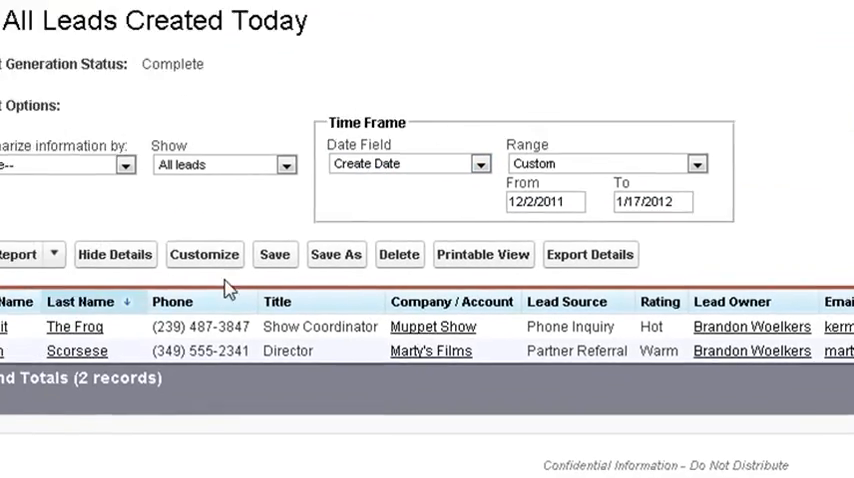
pyautogui.click(204, 254)
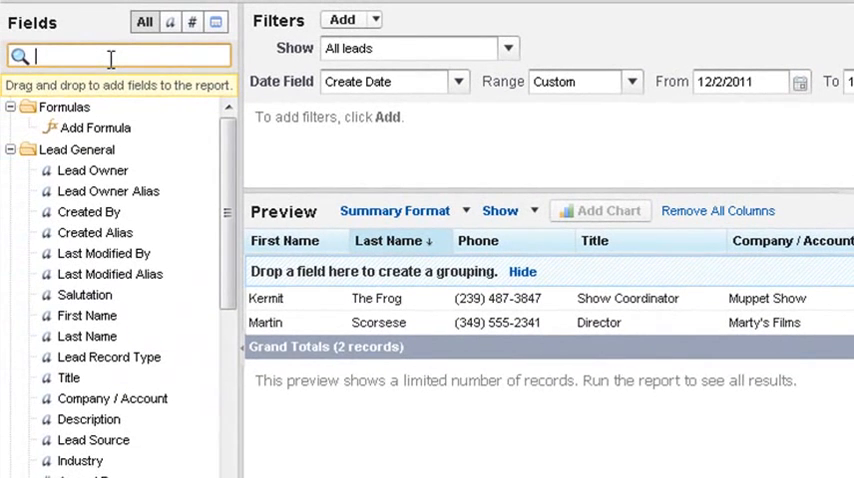
pyautogui.write('created')
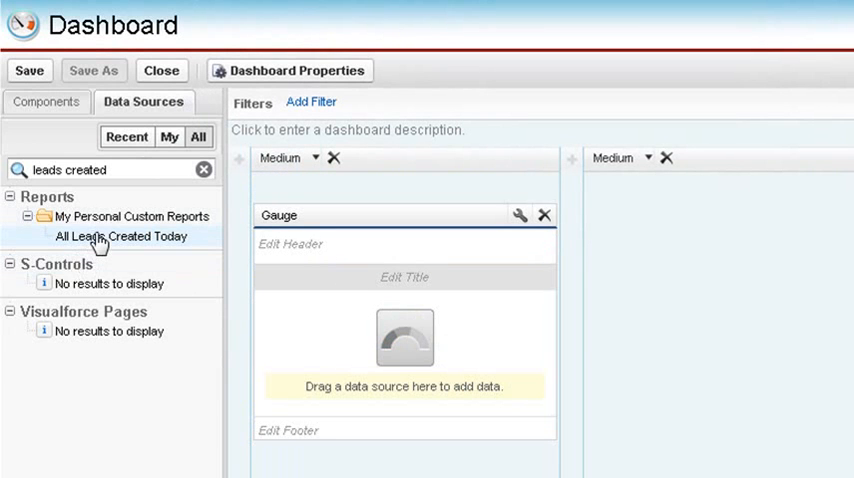
# Step: Use All Leads Created Today as the gauge's data source so it reads 2
pyautogui.moveTo(124, 236); pyautogui.dragTo(404, 360)
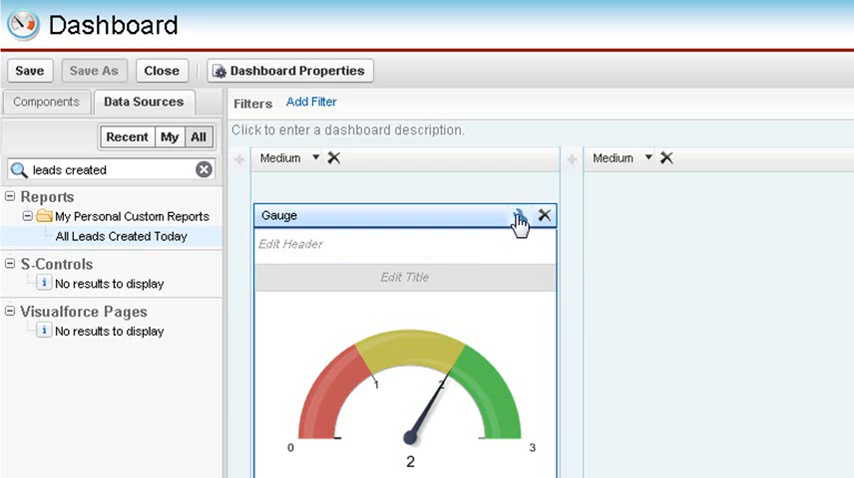
# Step: Set the gauge's Breakpoint 1 to 2, review Component Data, and apply the settings
pyautogui.click(516, 216)
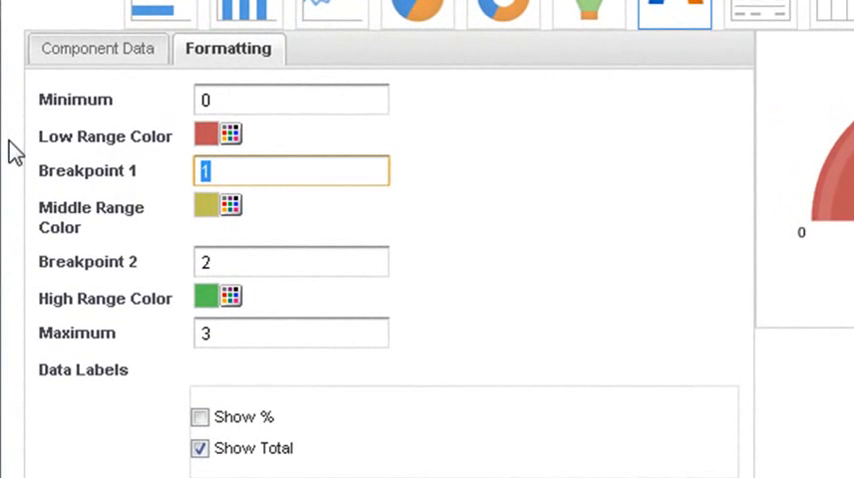
pyautogui.write('2')
pyautogui.click(290, 262)
pyautogui.write('5')
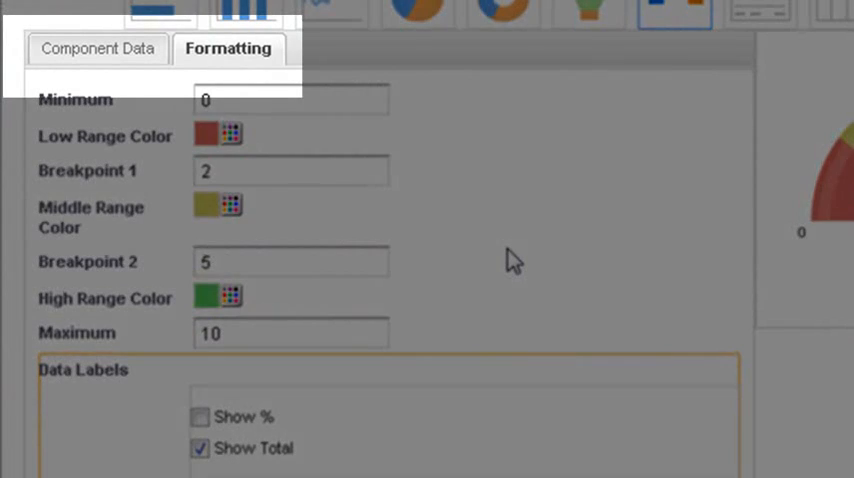
pyautogui.moveTo(250, 76)
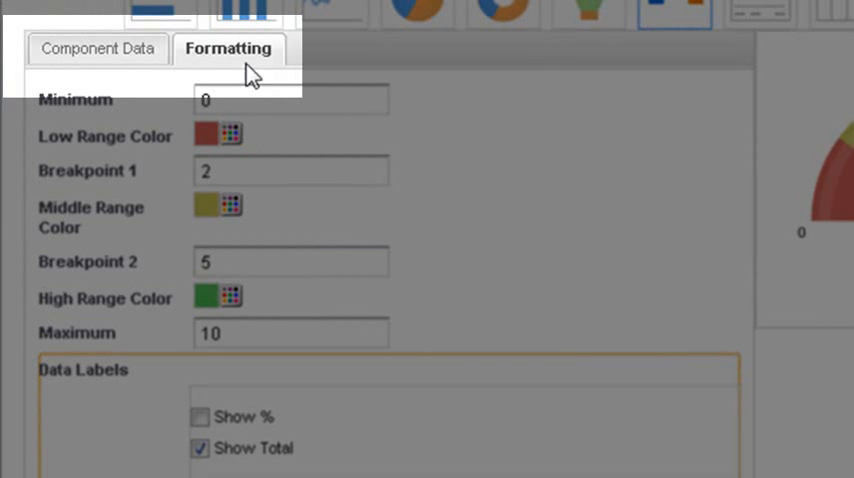
pyautogui.click(98, 48)
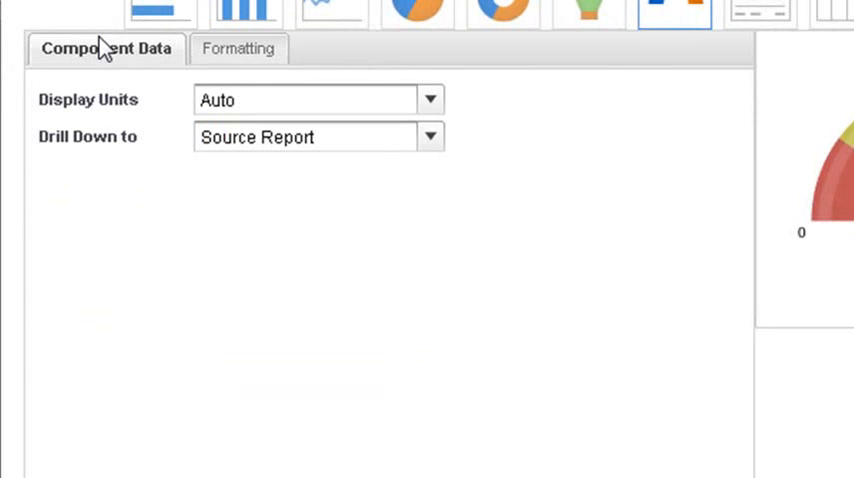
pyautogui.moveTo(358, 170)
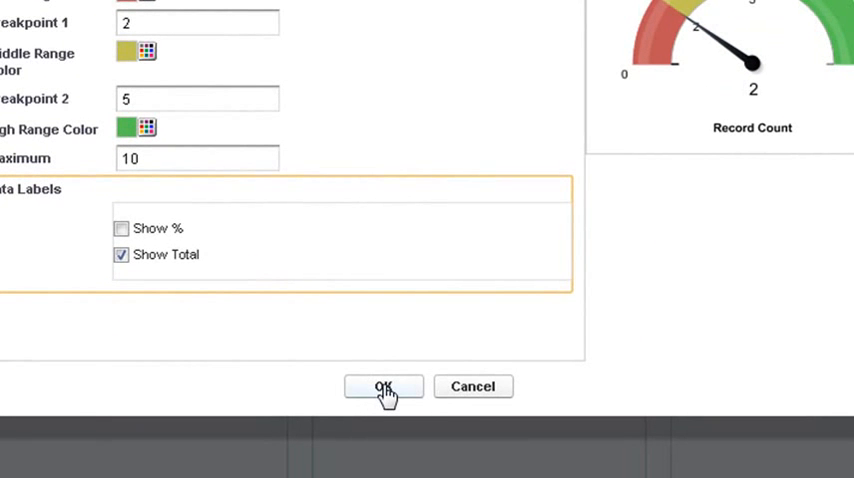
pyautogui.click(384, 388)
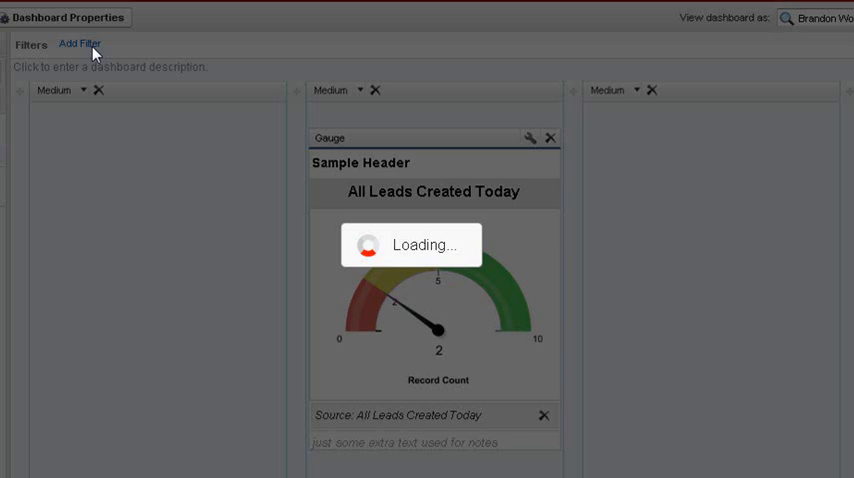
pyautogui.click(80, 44)
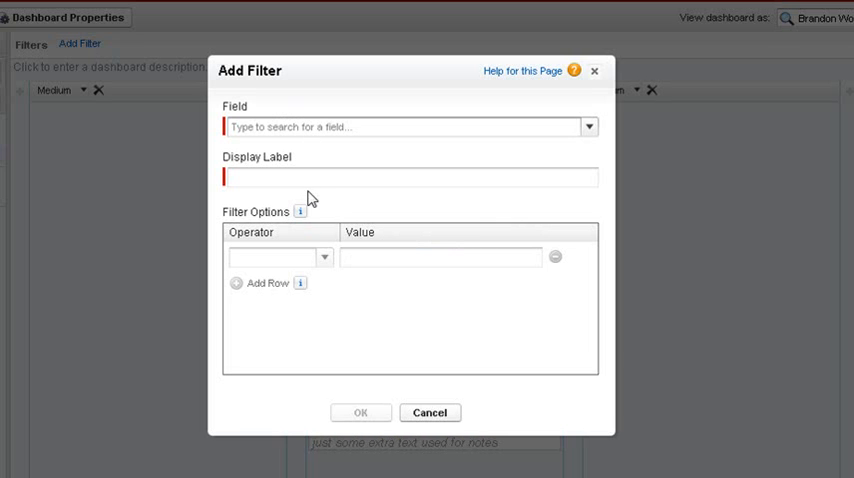
pyautogui.moveTo(430, 412)
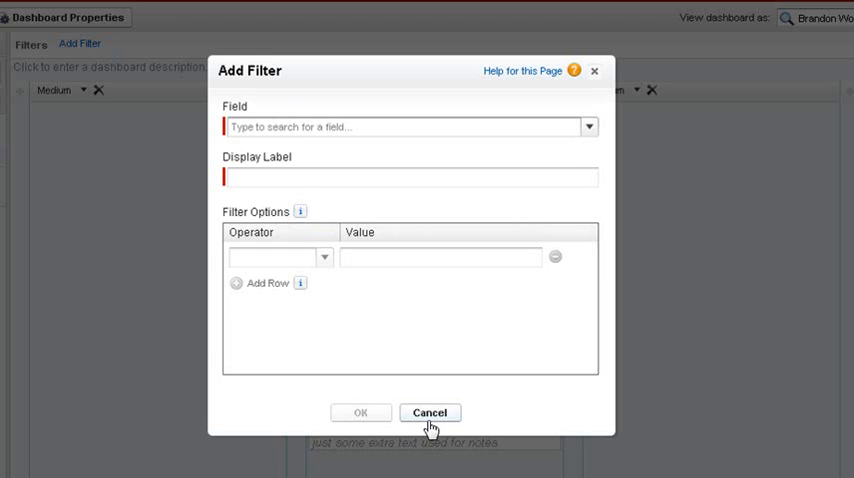
pyautogui.click(428, 412)
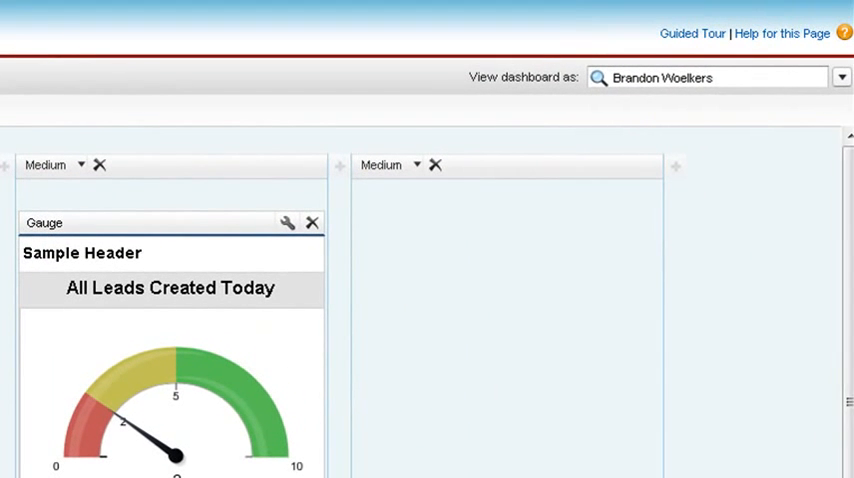
pyautogui.click(710, 76)
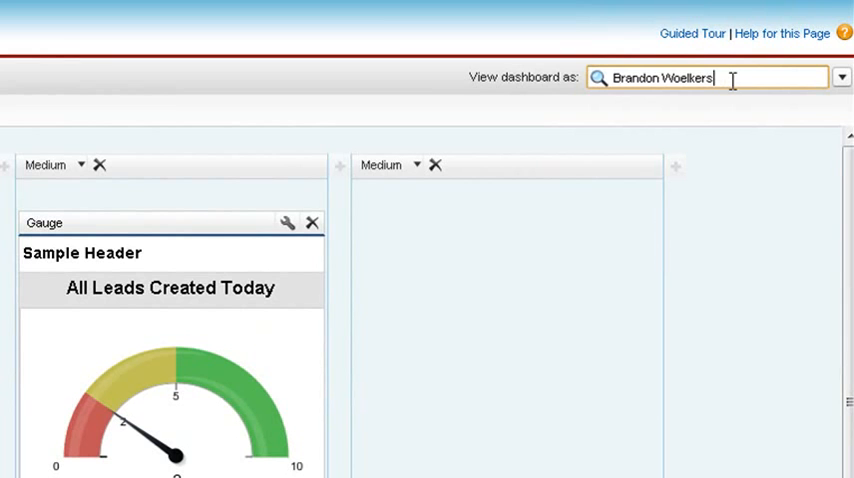
pyautogui.tripleClick(664, 78)
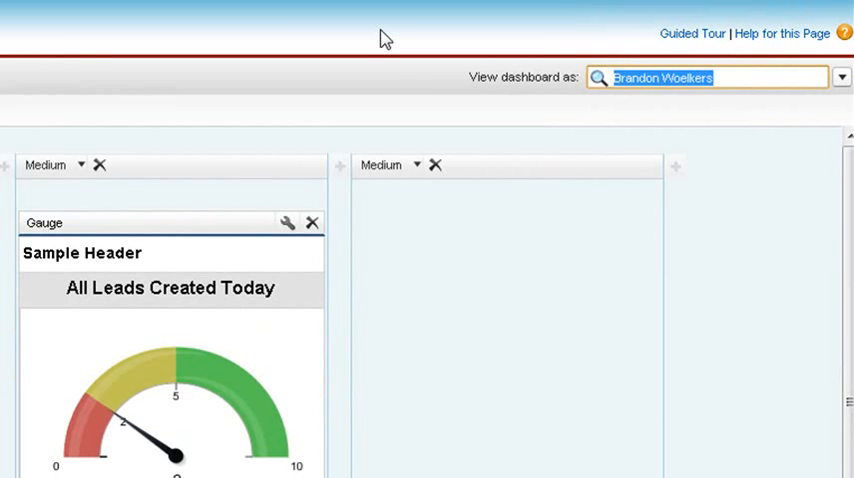
pyautogui.write('Karen K')
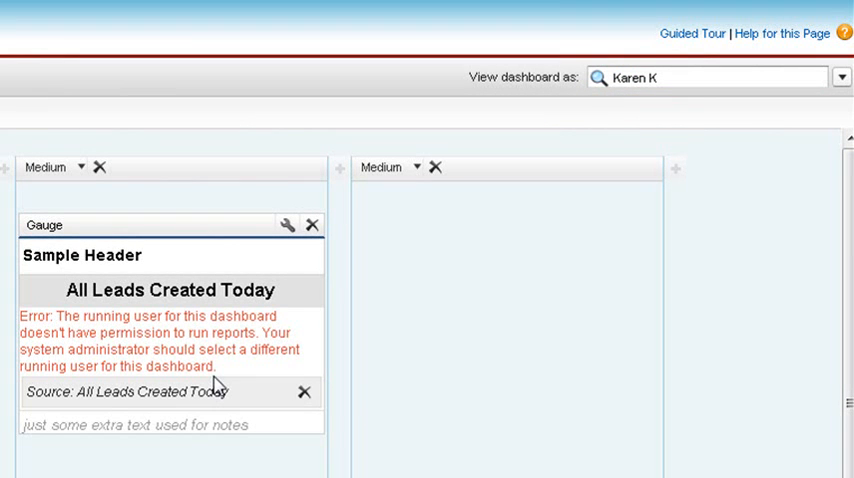
pyautogui.moveTo(752, 404)
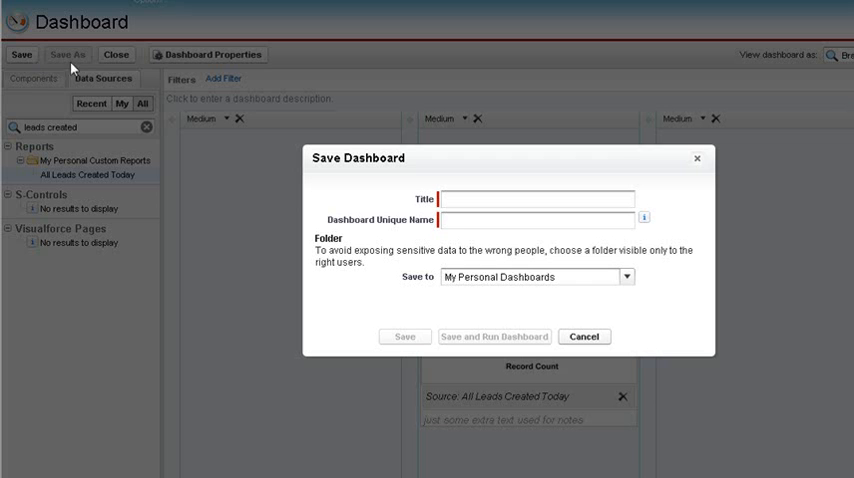
# Step: Title the dashboard 'My Personal Dashboard', then save and run it
pyautogui.write('My Personal Dashboard')
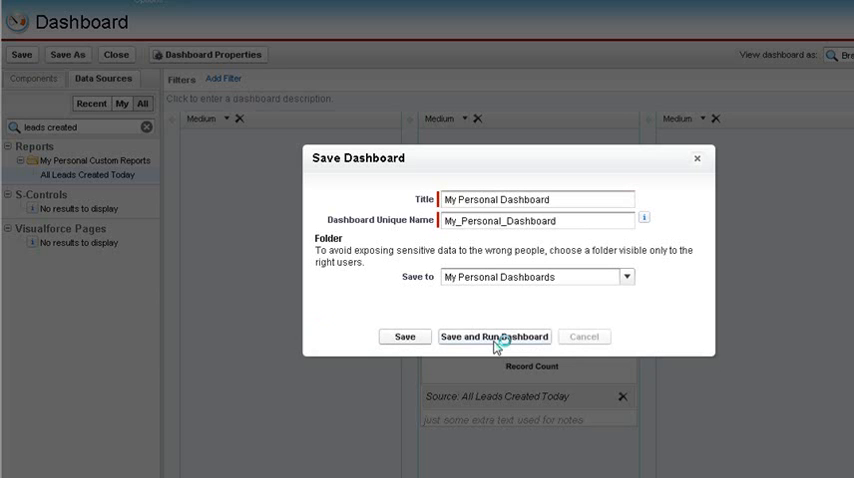
pyautogui.click(492, 336)
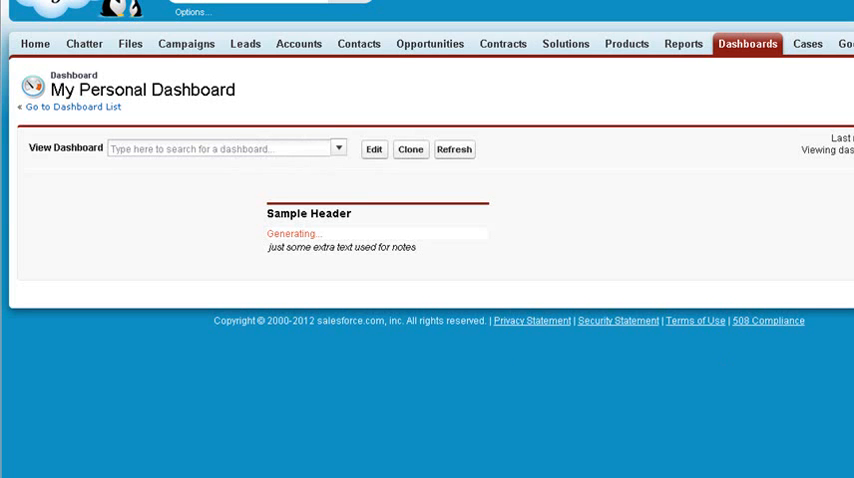